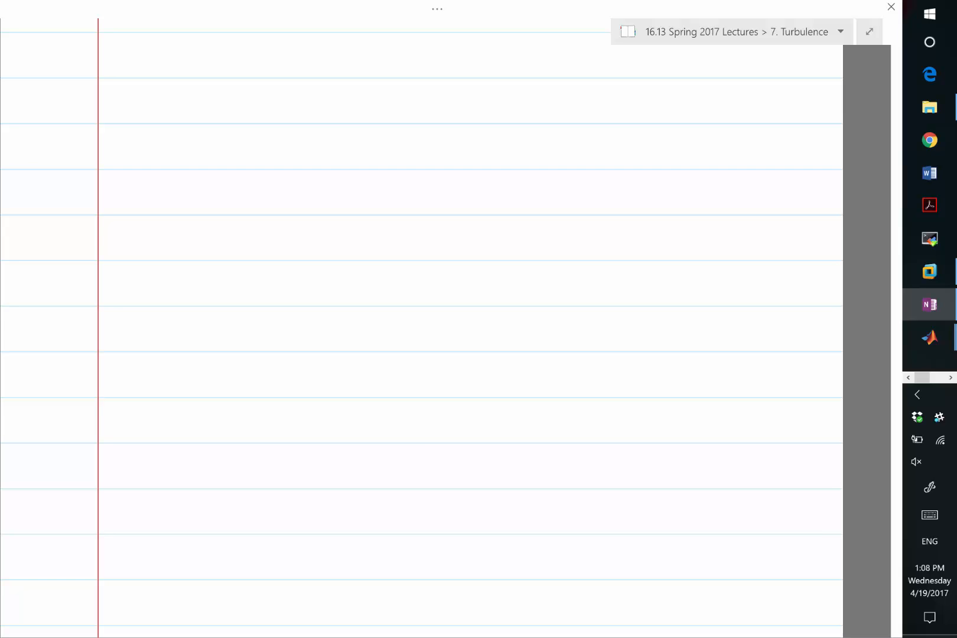
# Give the blank lined lecture page the title 'Turbulence'.
pyautogui.write('Turbulence')
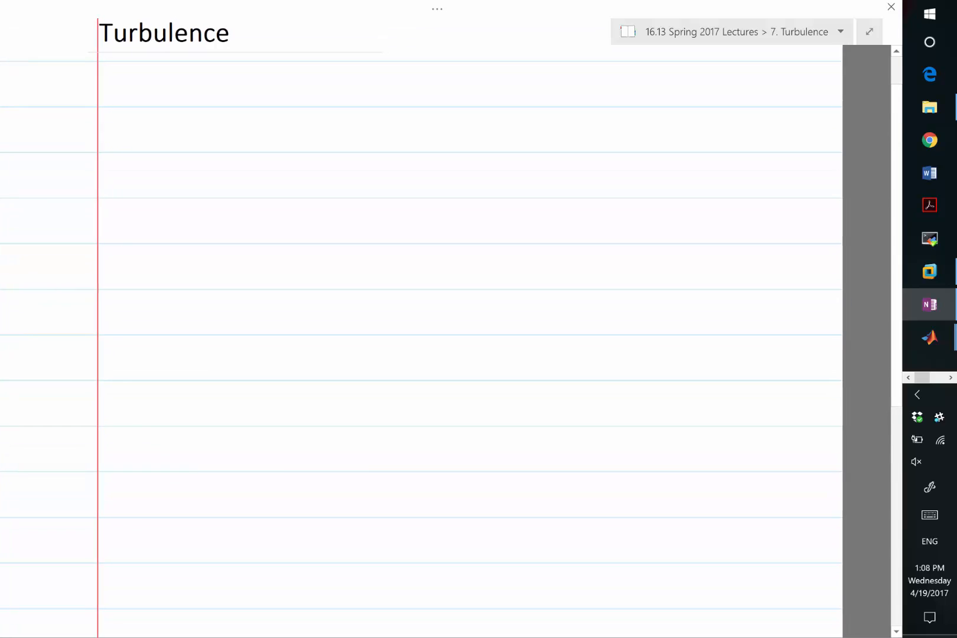
# Handwrite in red ink the numbered items Unsteady, "Steady" mean flow, Random and the start of item four.
pyautogui.moveTo(122, 88); pyautogui.dragTo(141, 113)
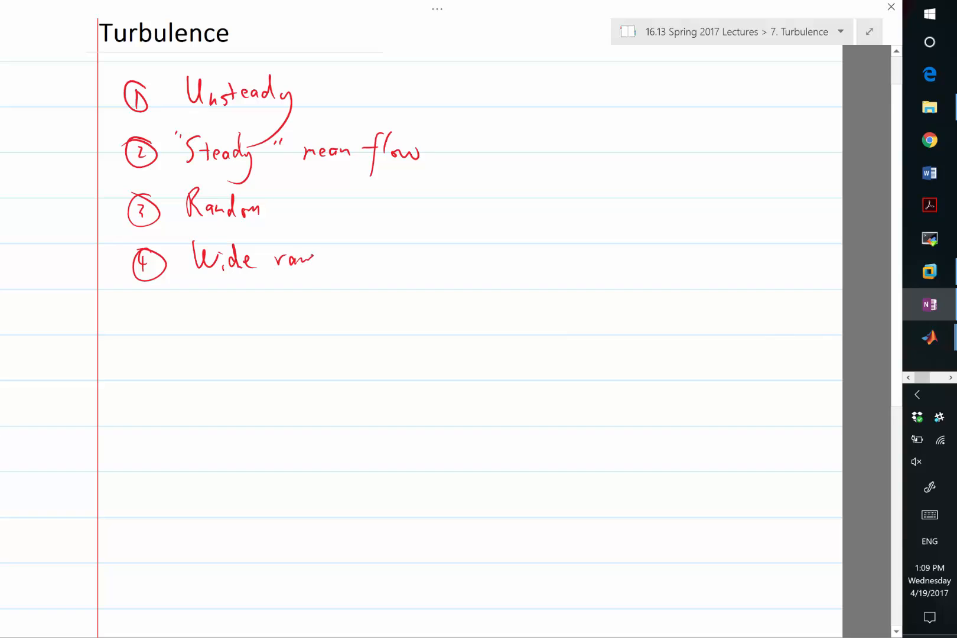
pyautogui.moveTo(299, 260); pyautogui.dragTo(407, 262)
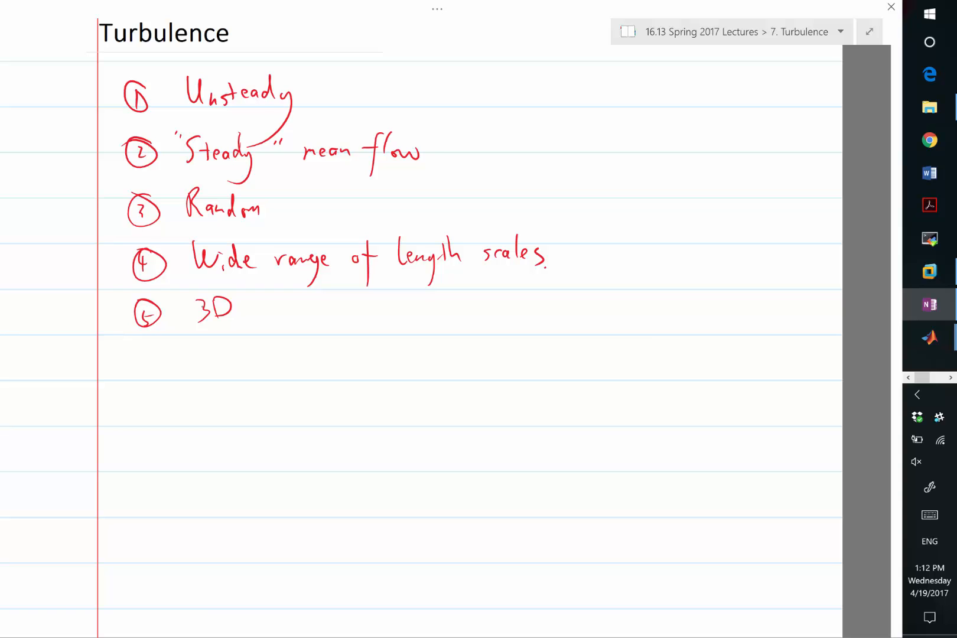
# Add item six, Continuum, below 3D and begin item seven, 'Diffusive a', in red ink.
pyautogui.scroll(-3)
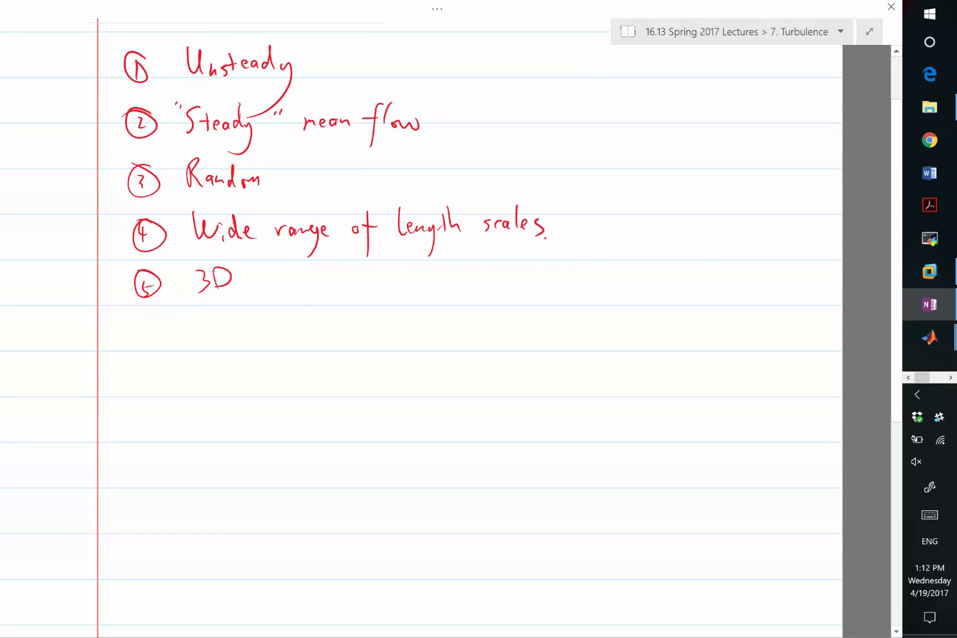
pyautogui.moveTo(141, 339); pyautogui.dragTo(155, 330)
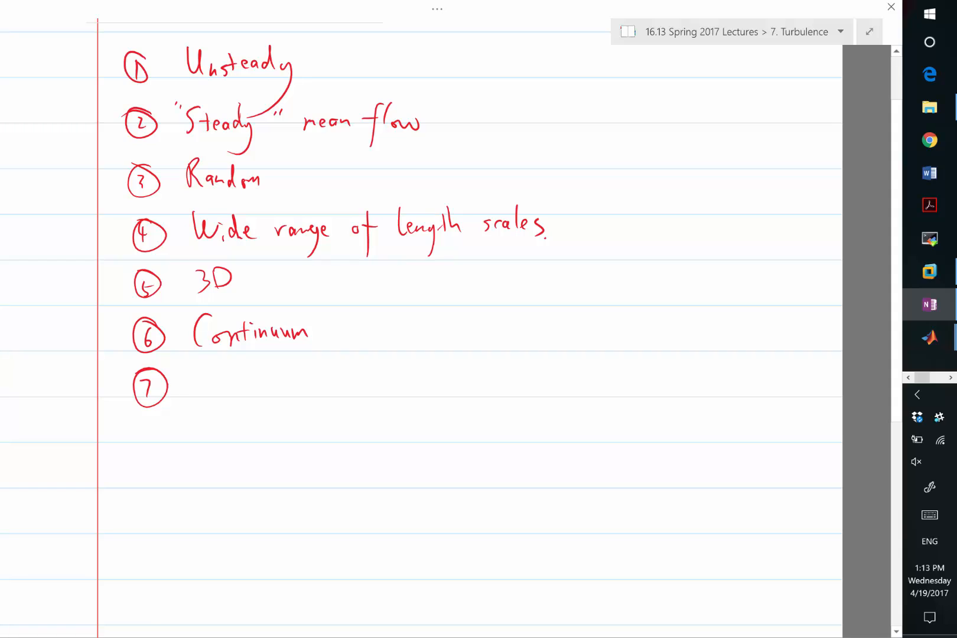
pyautogui.write('Diff')
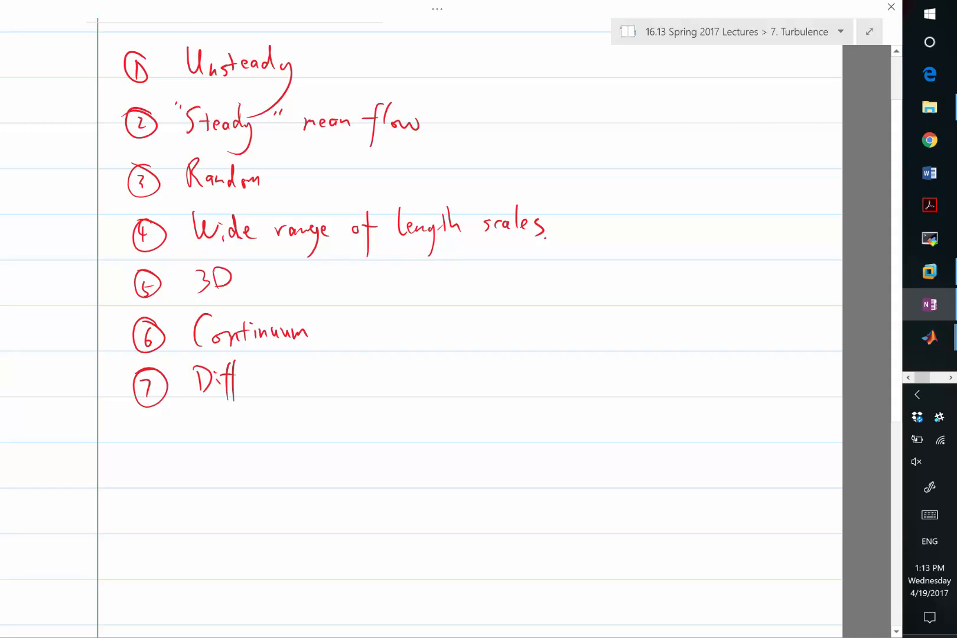
pyautogui.write('usive a')
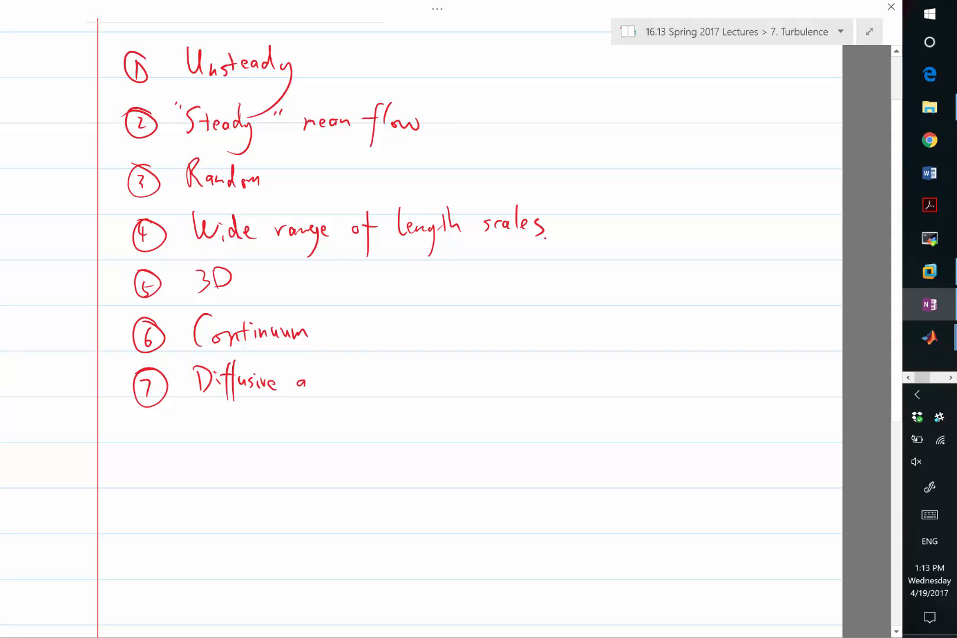